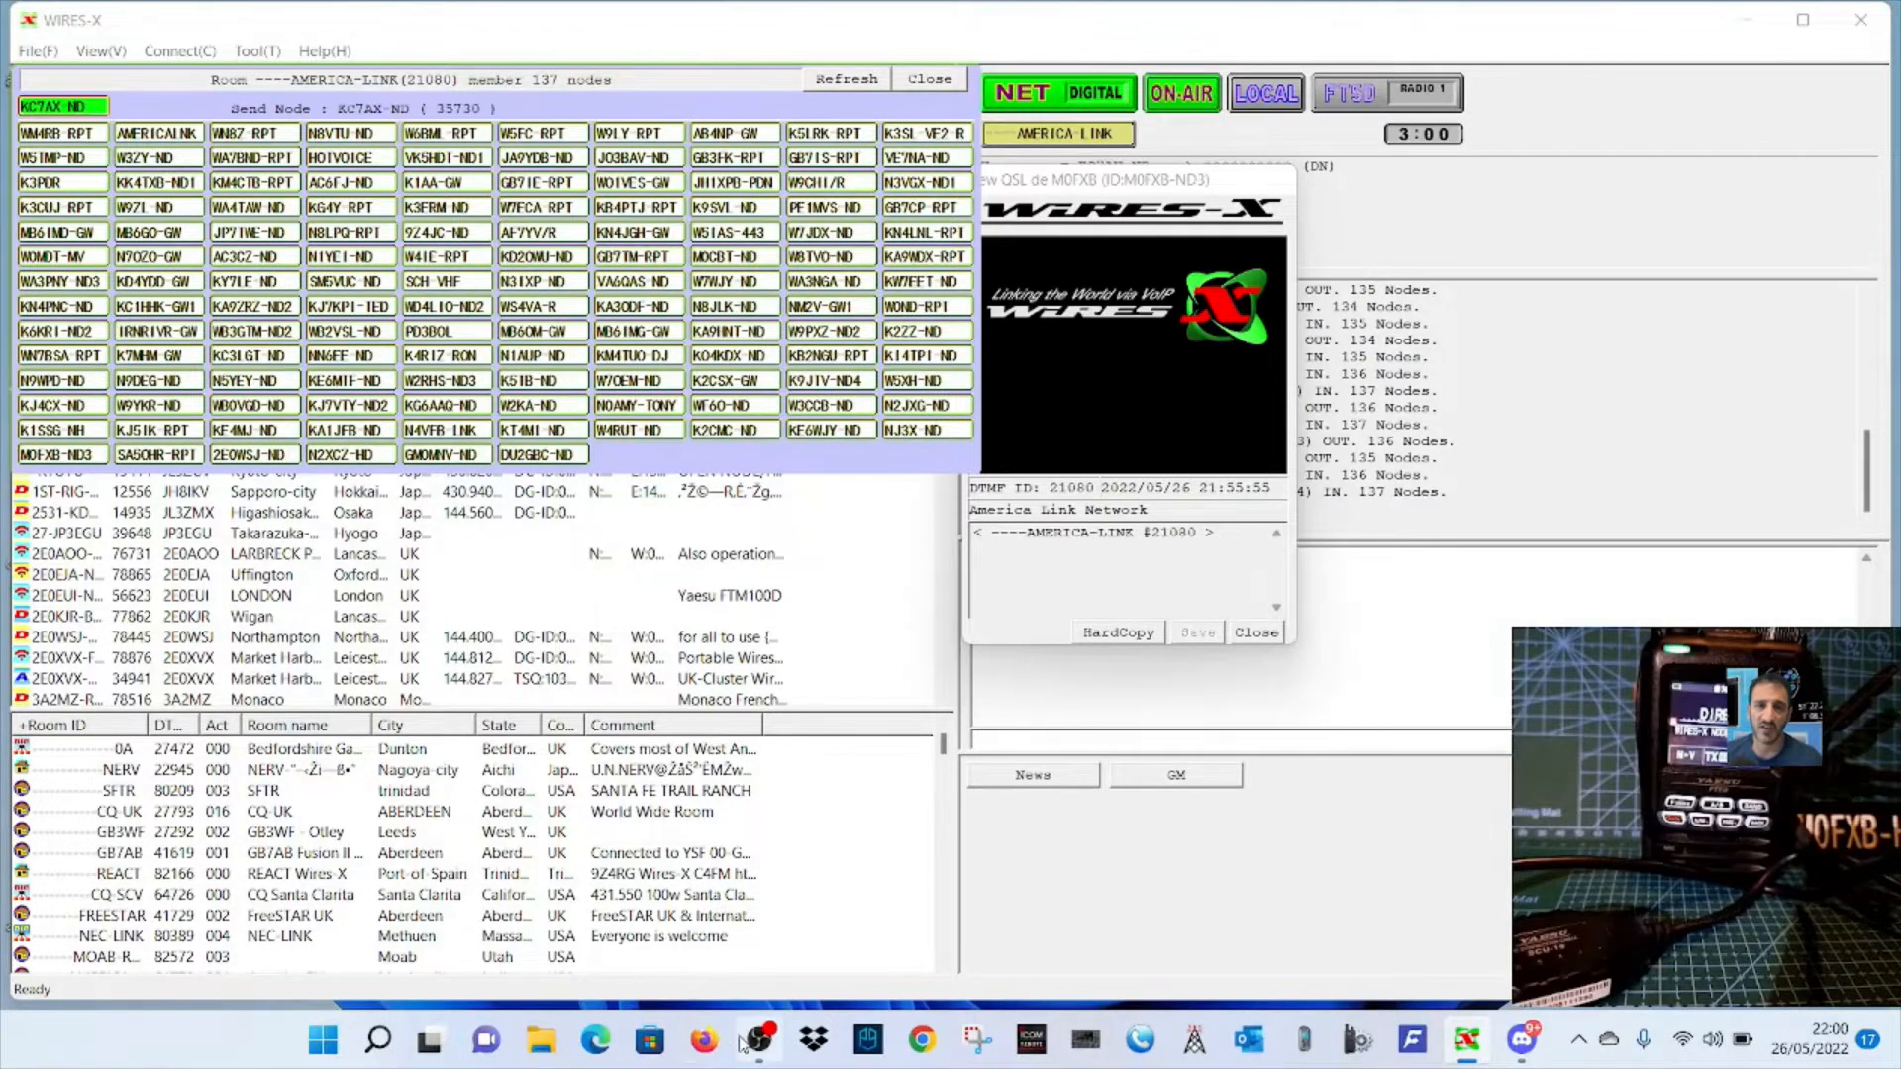
{"action": "mouse_move", "coordinate": [760, 1040]}
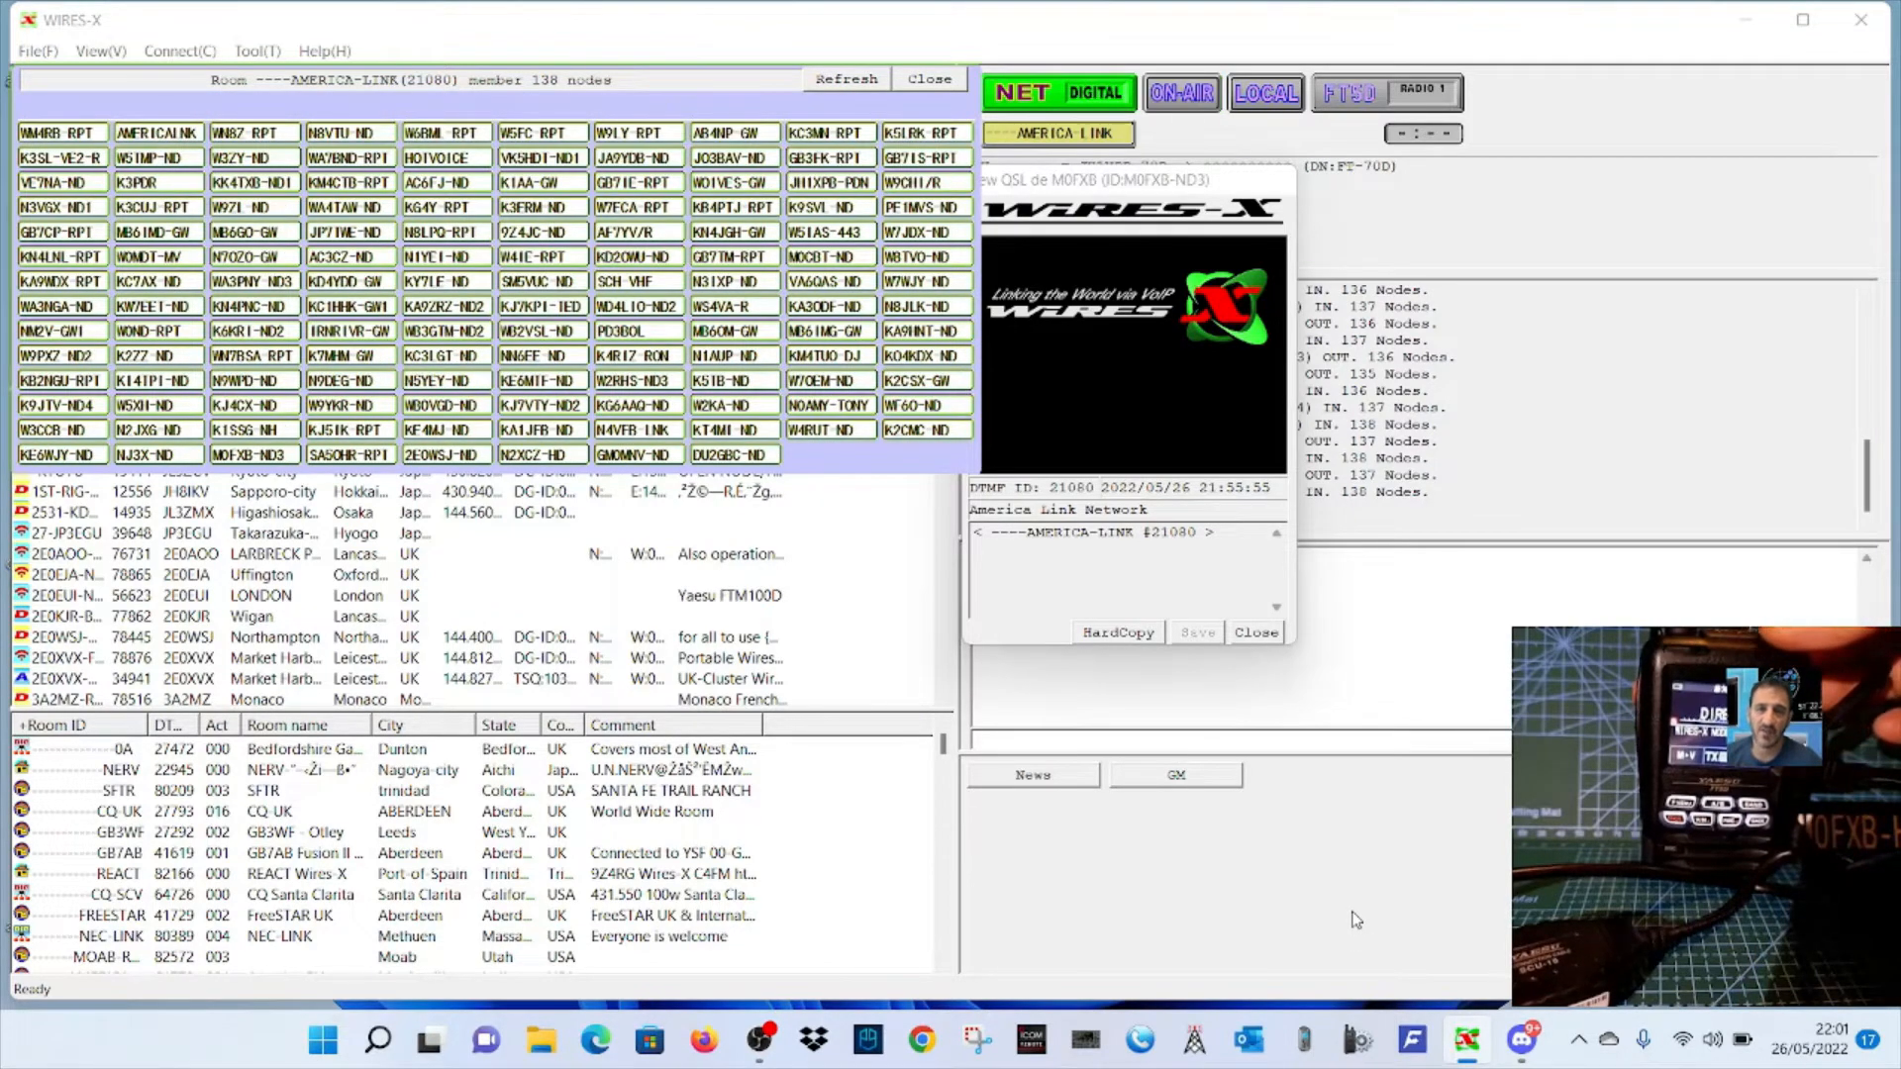
{"action": "left_click", "coordinate": [1179, 92]}
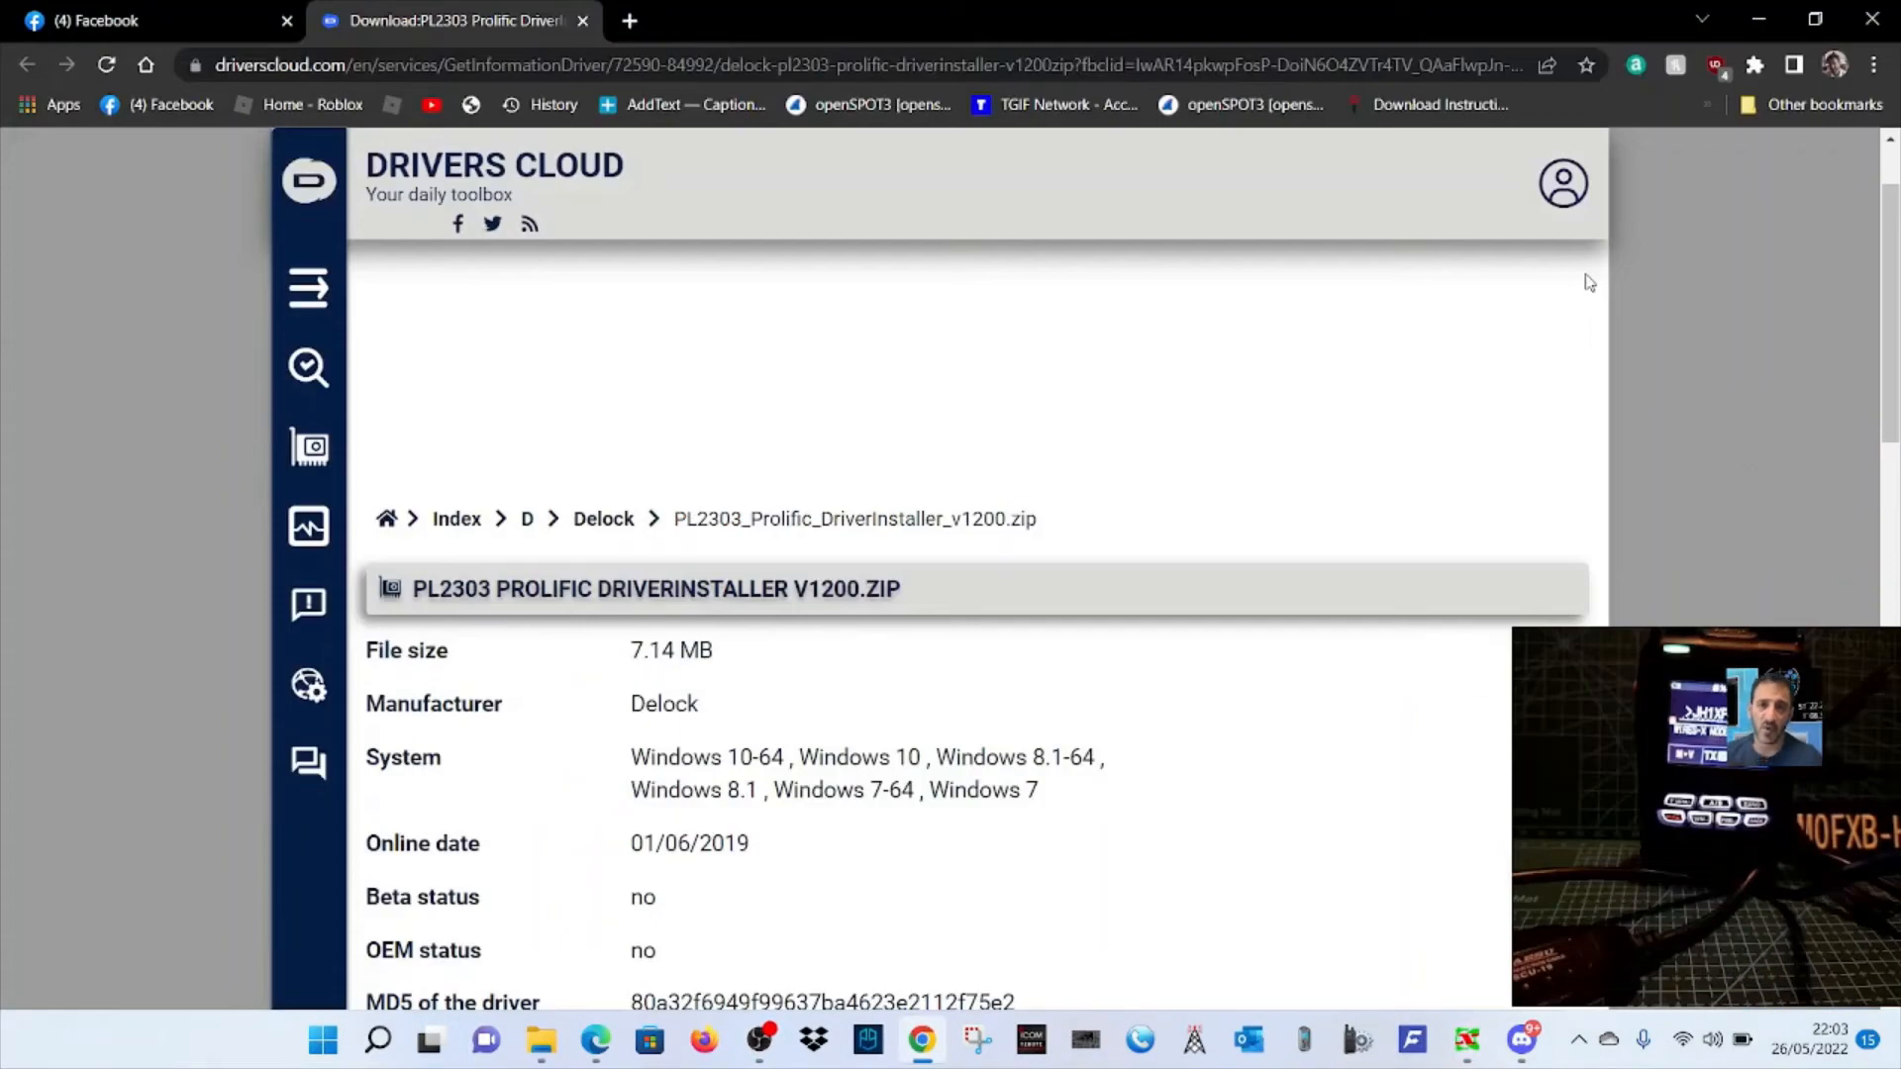
{"action": "scroll", "scroll_direction": "down", "scroll_amount": 3}
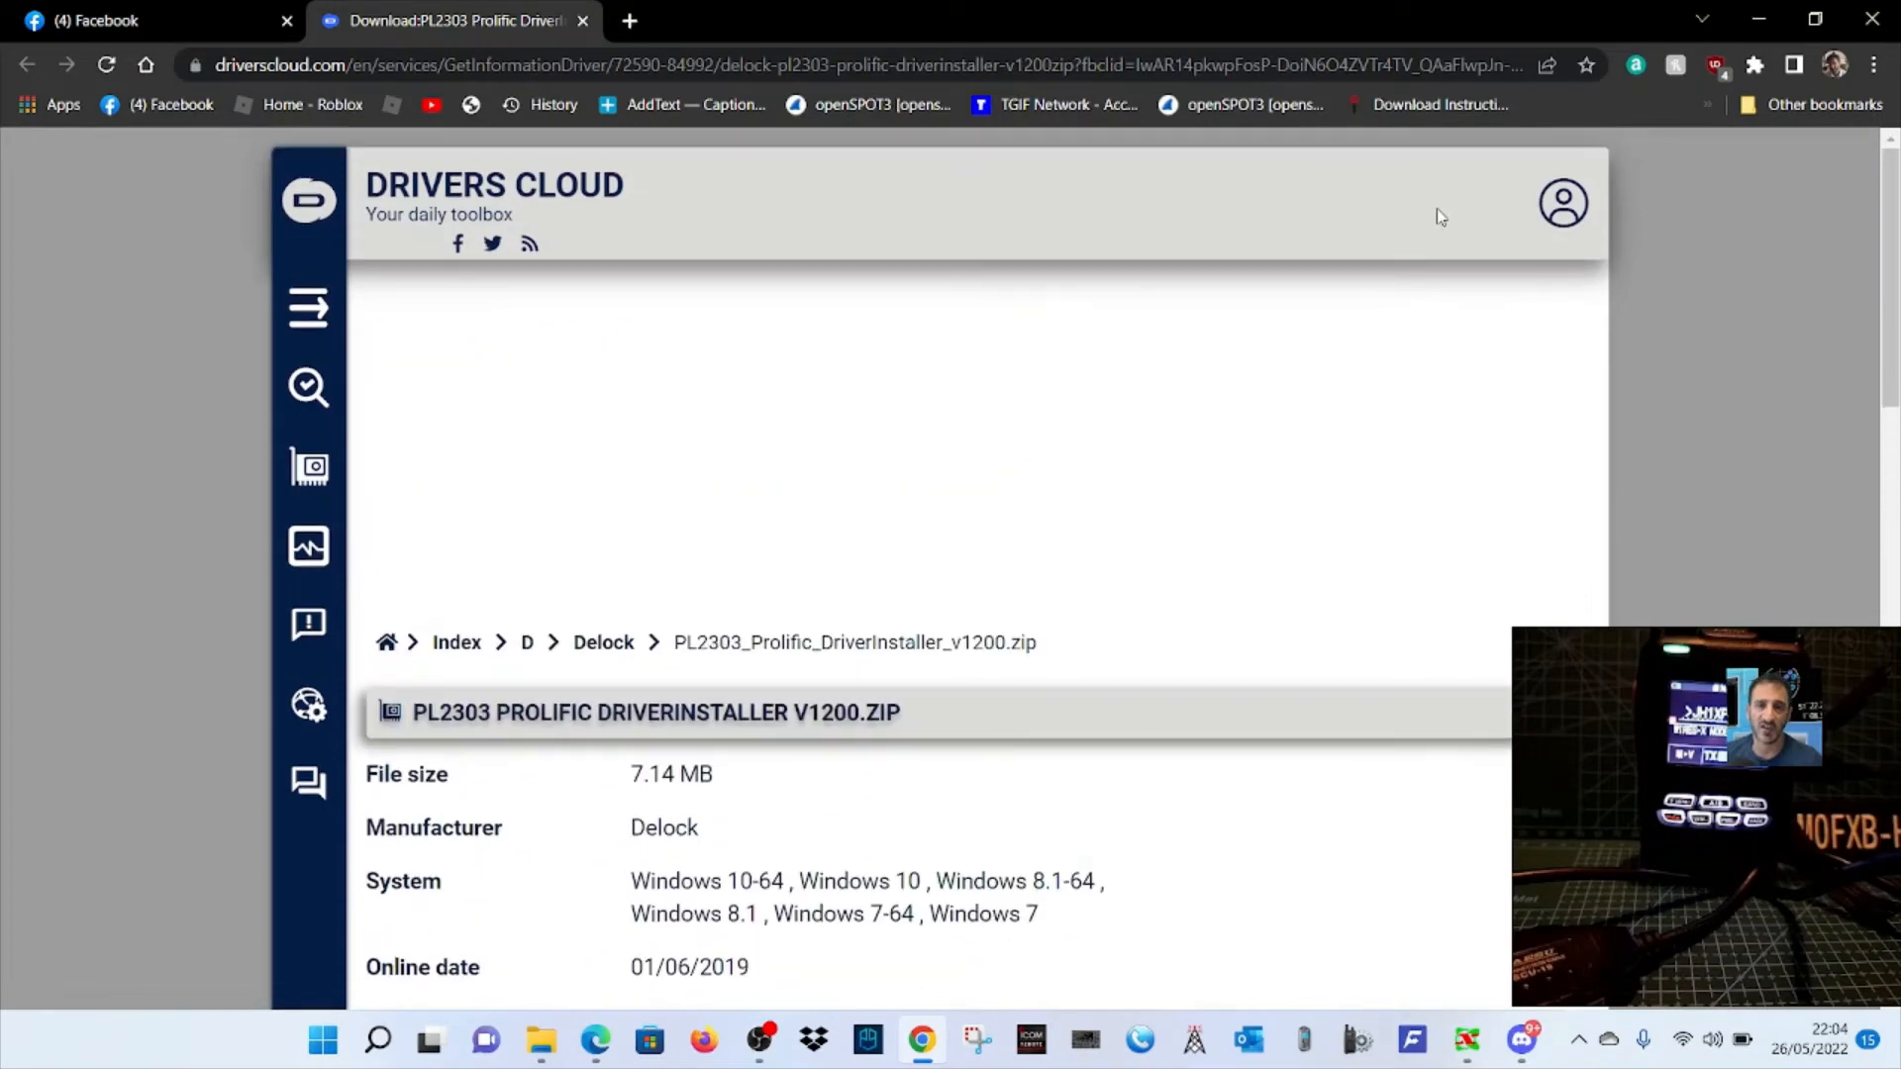
{"action": "scroll", "scroll_direction": "down", "scroll_amount": 3}
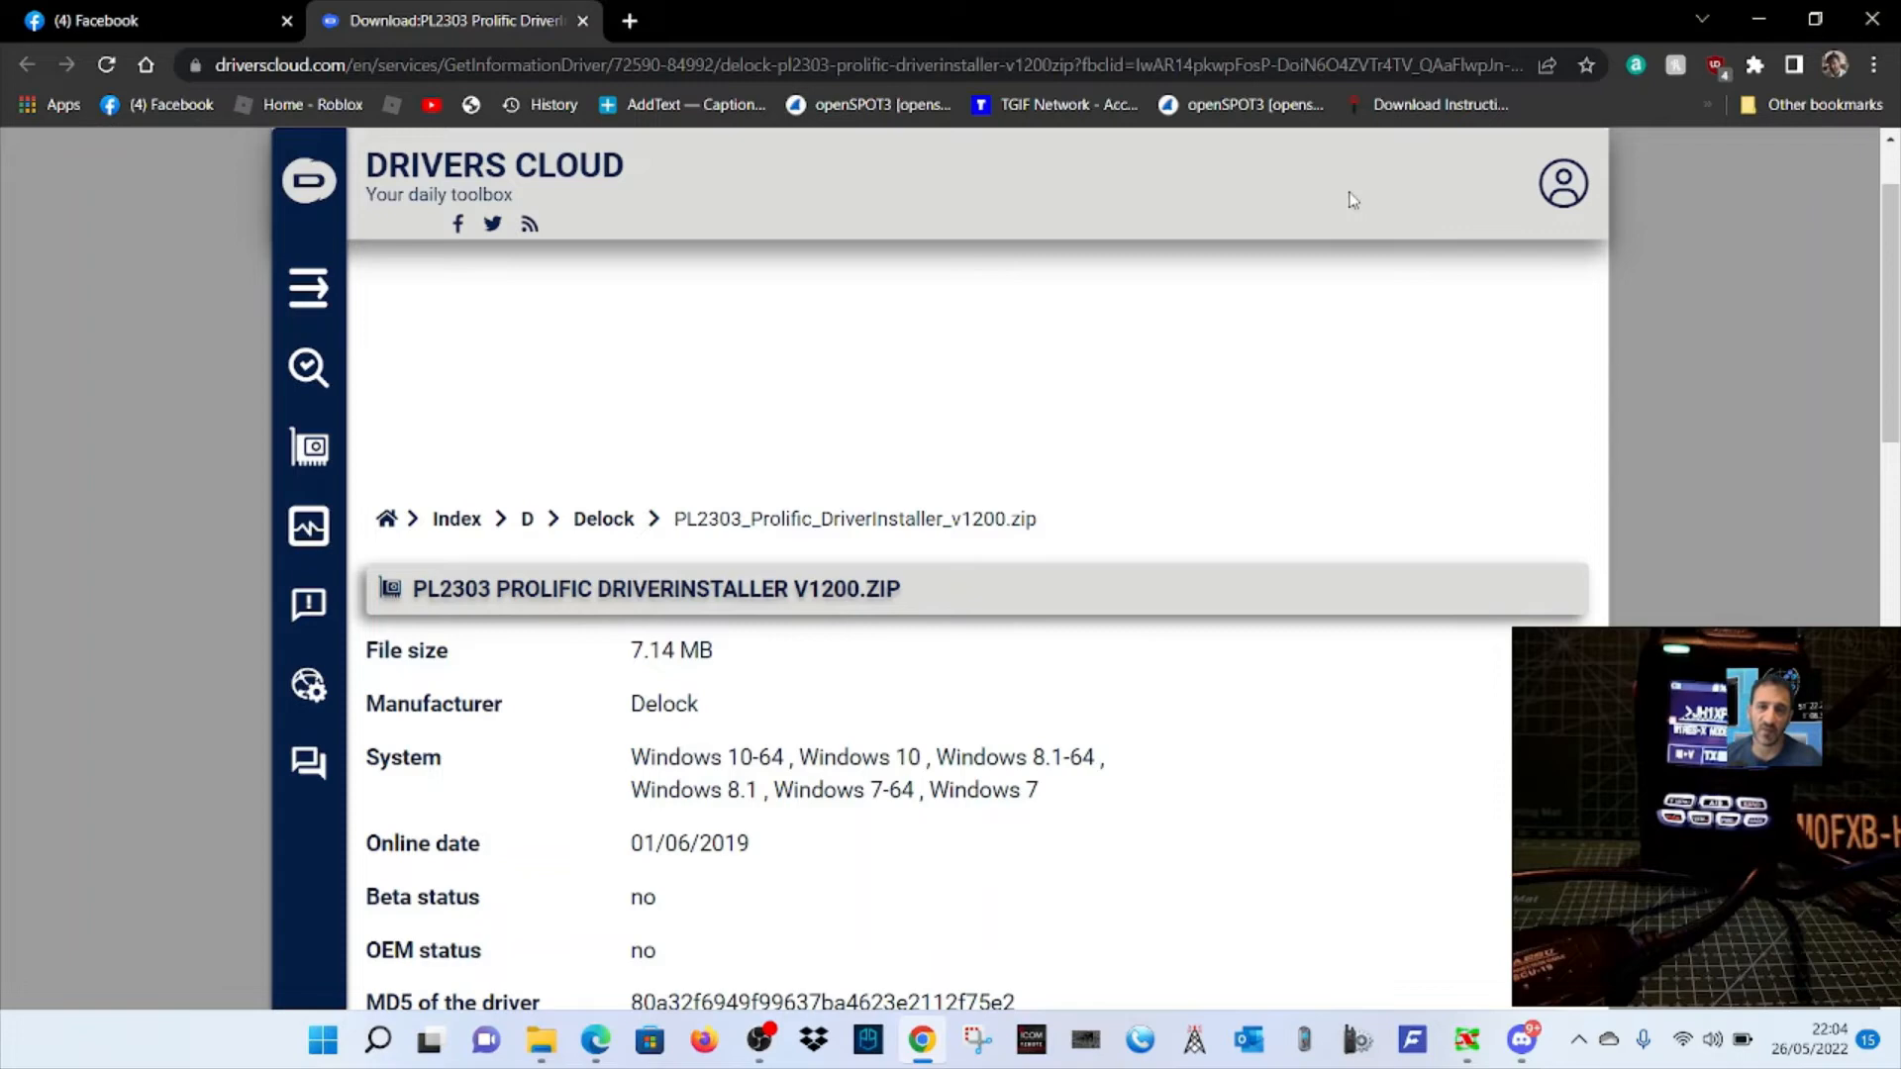
{"action": "mouse_move", "coordinate": [1300, 492]}
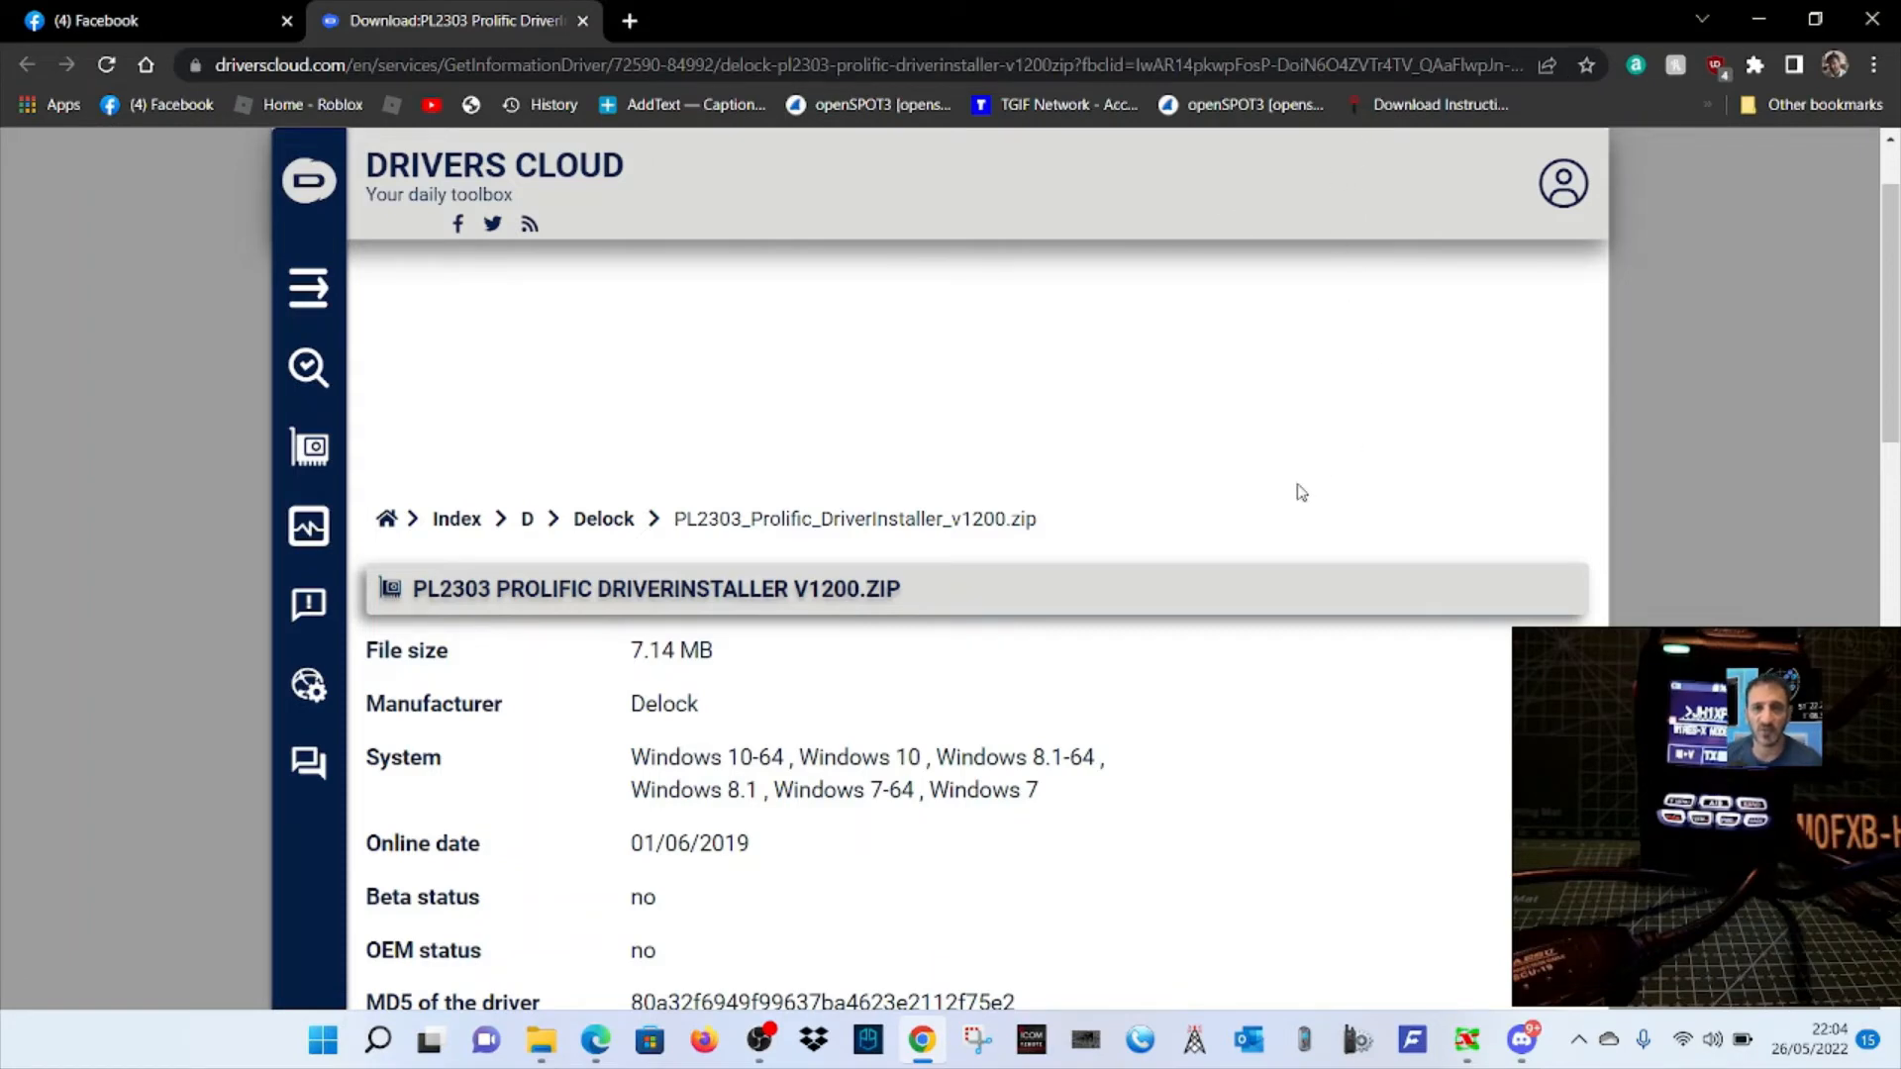
{"action": "mouse_move", "coordinate": [1301, 451]}
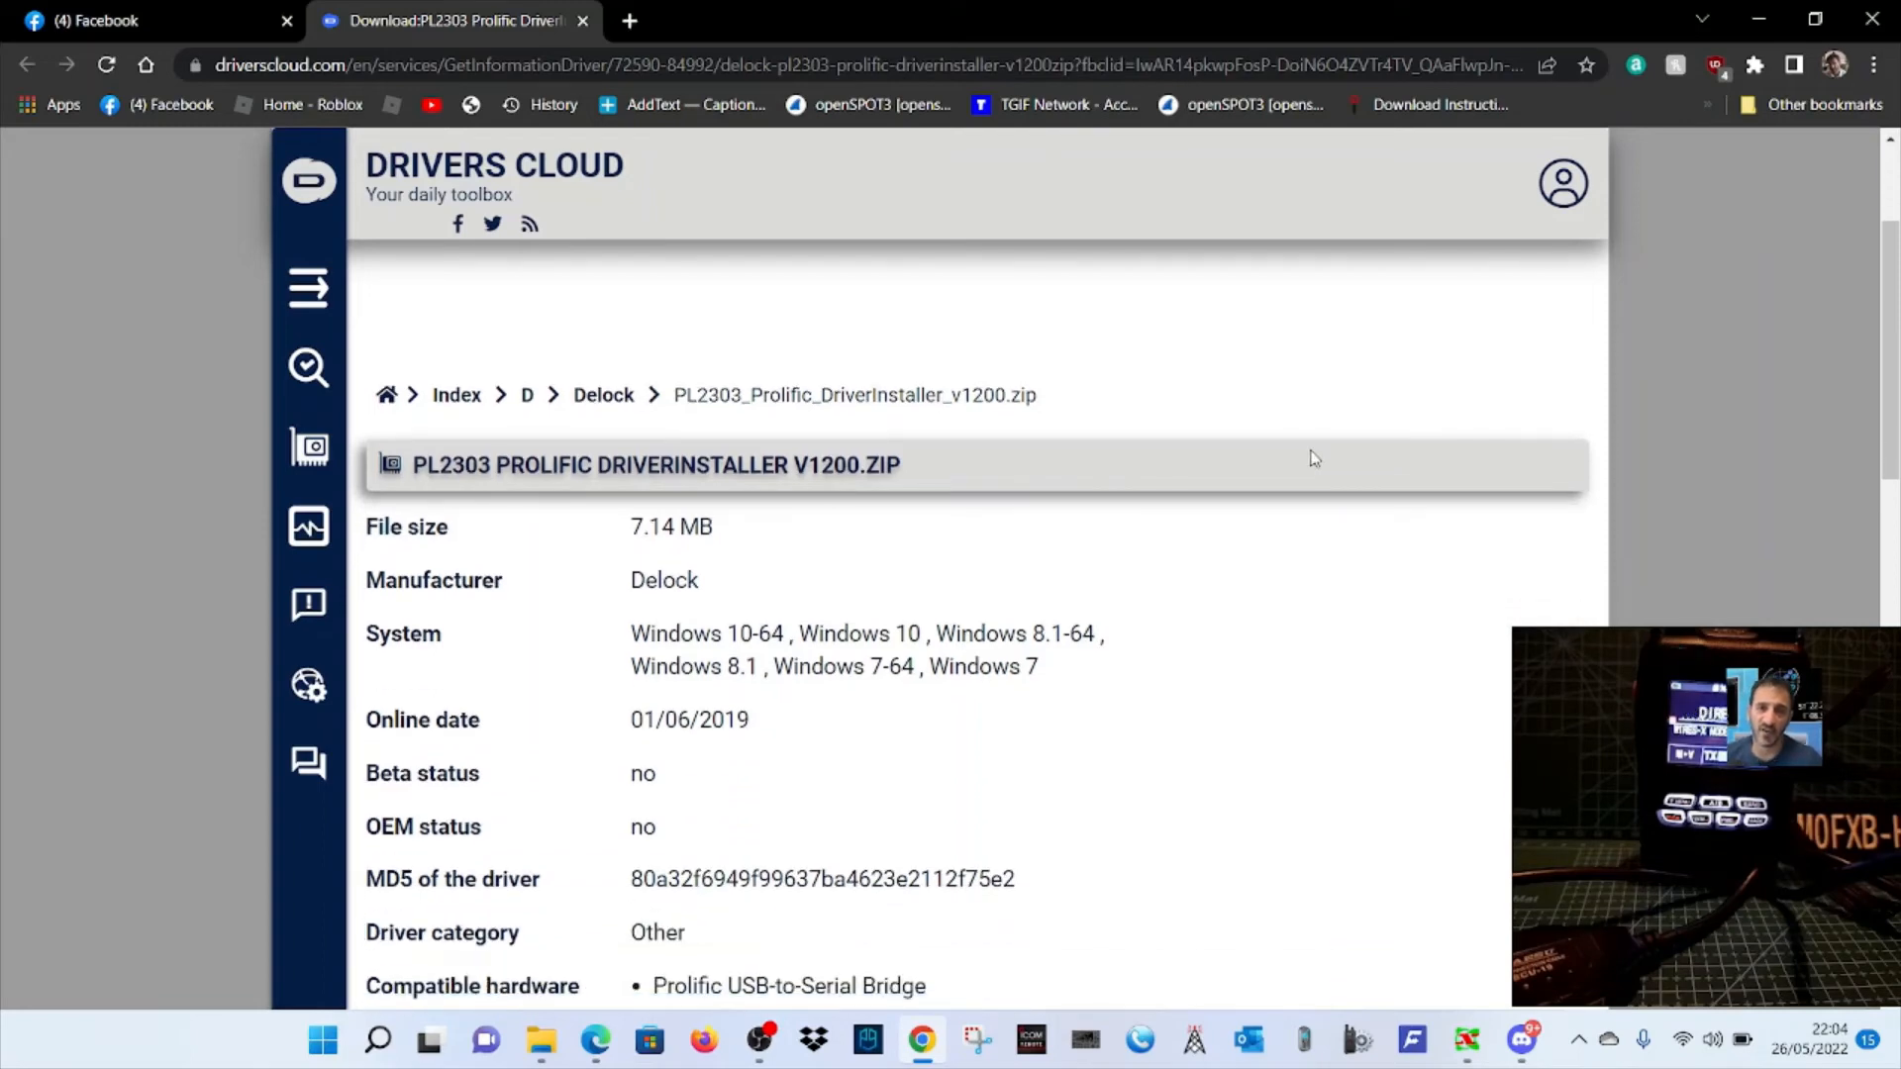
{"action": "scroll", "scroll_direction": "down", "scroll_amount": 3}
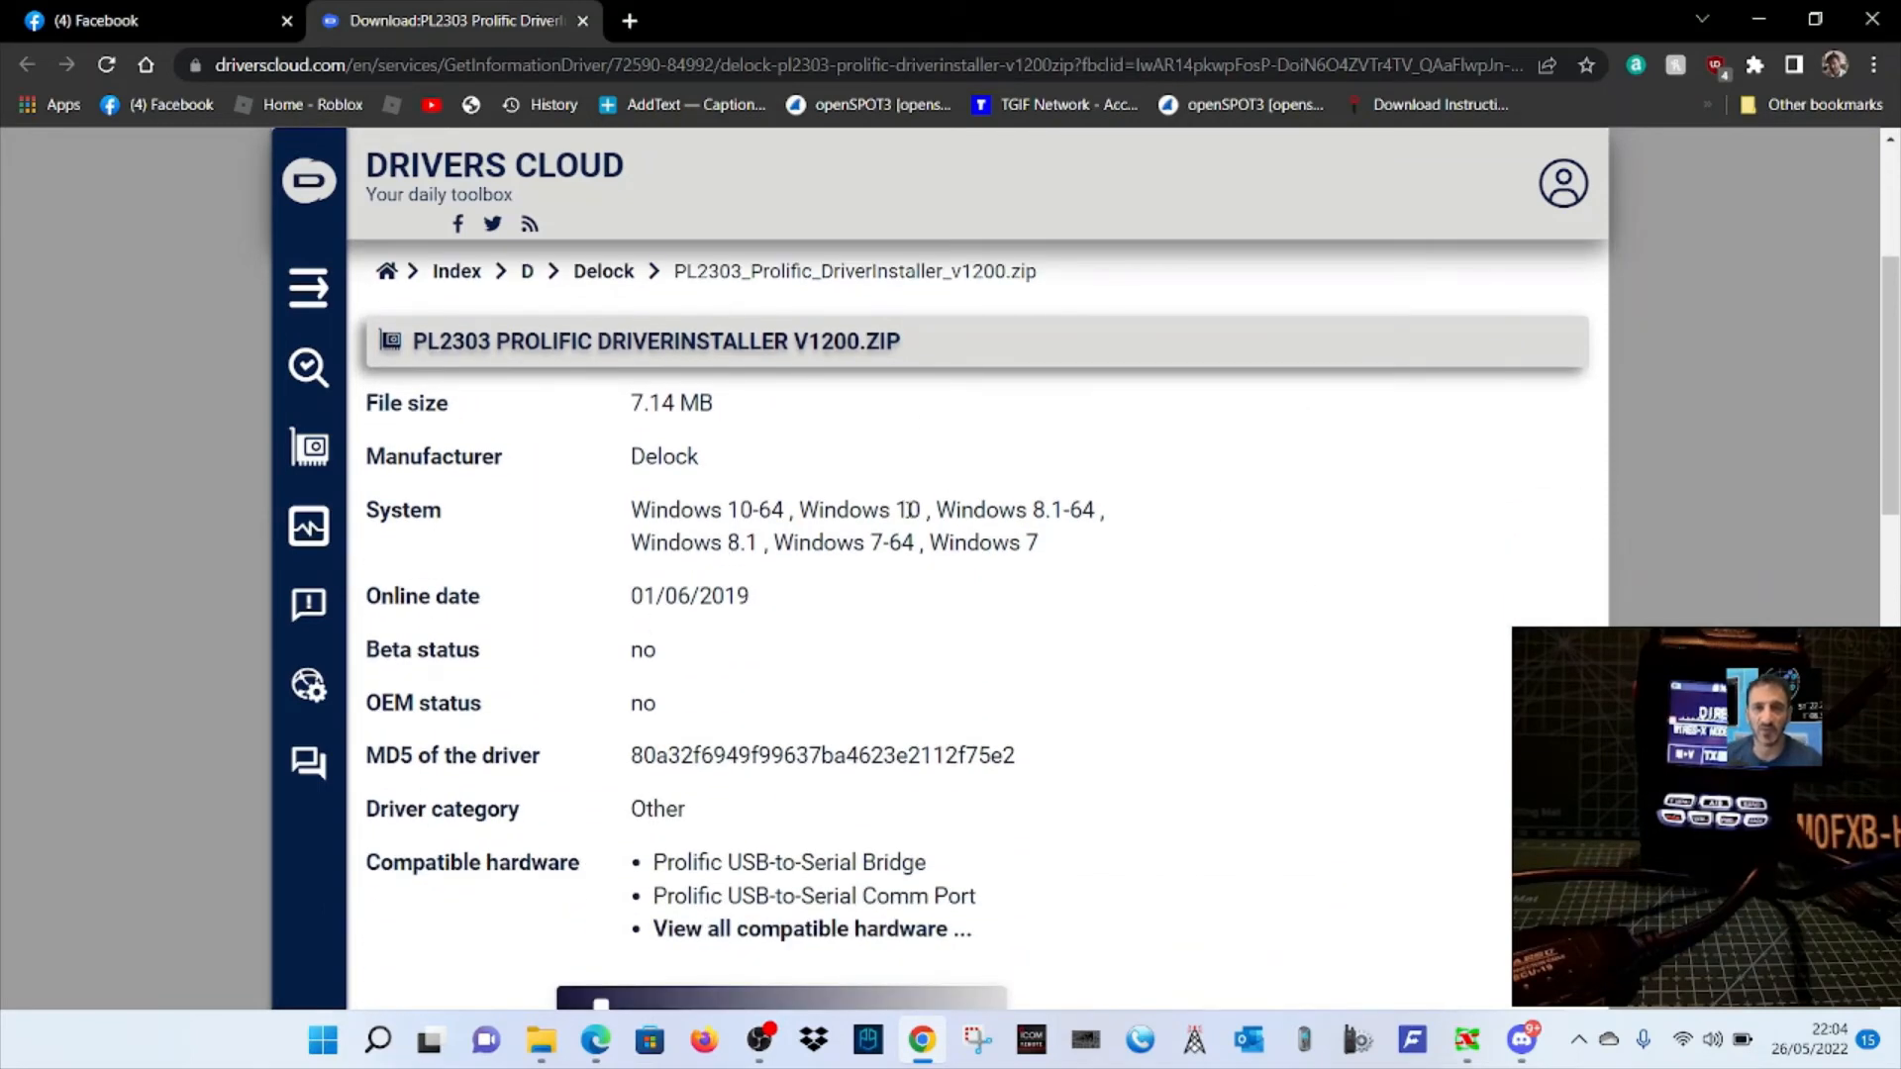
{"action": "scroll", "scroll_direction": "down", "scroll_amount": 3}
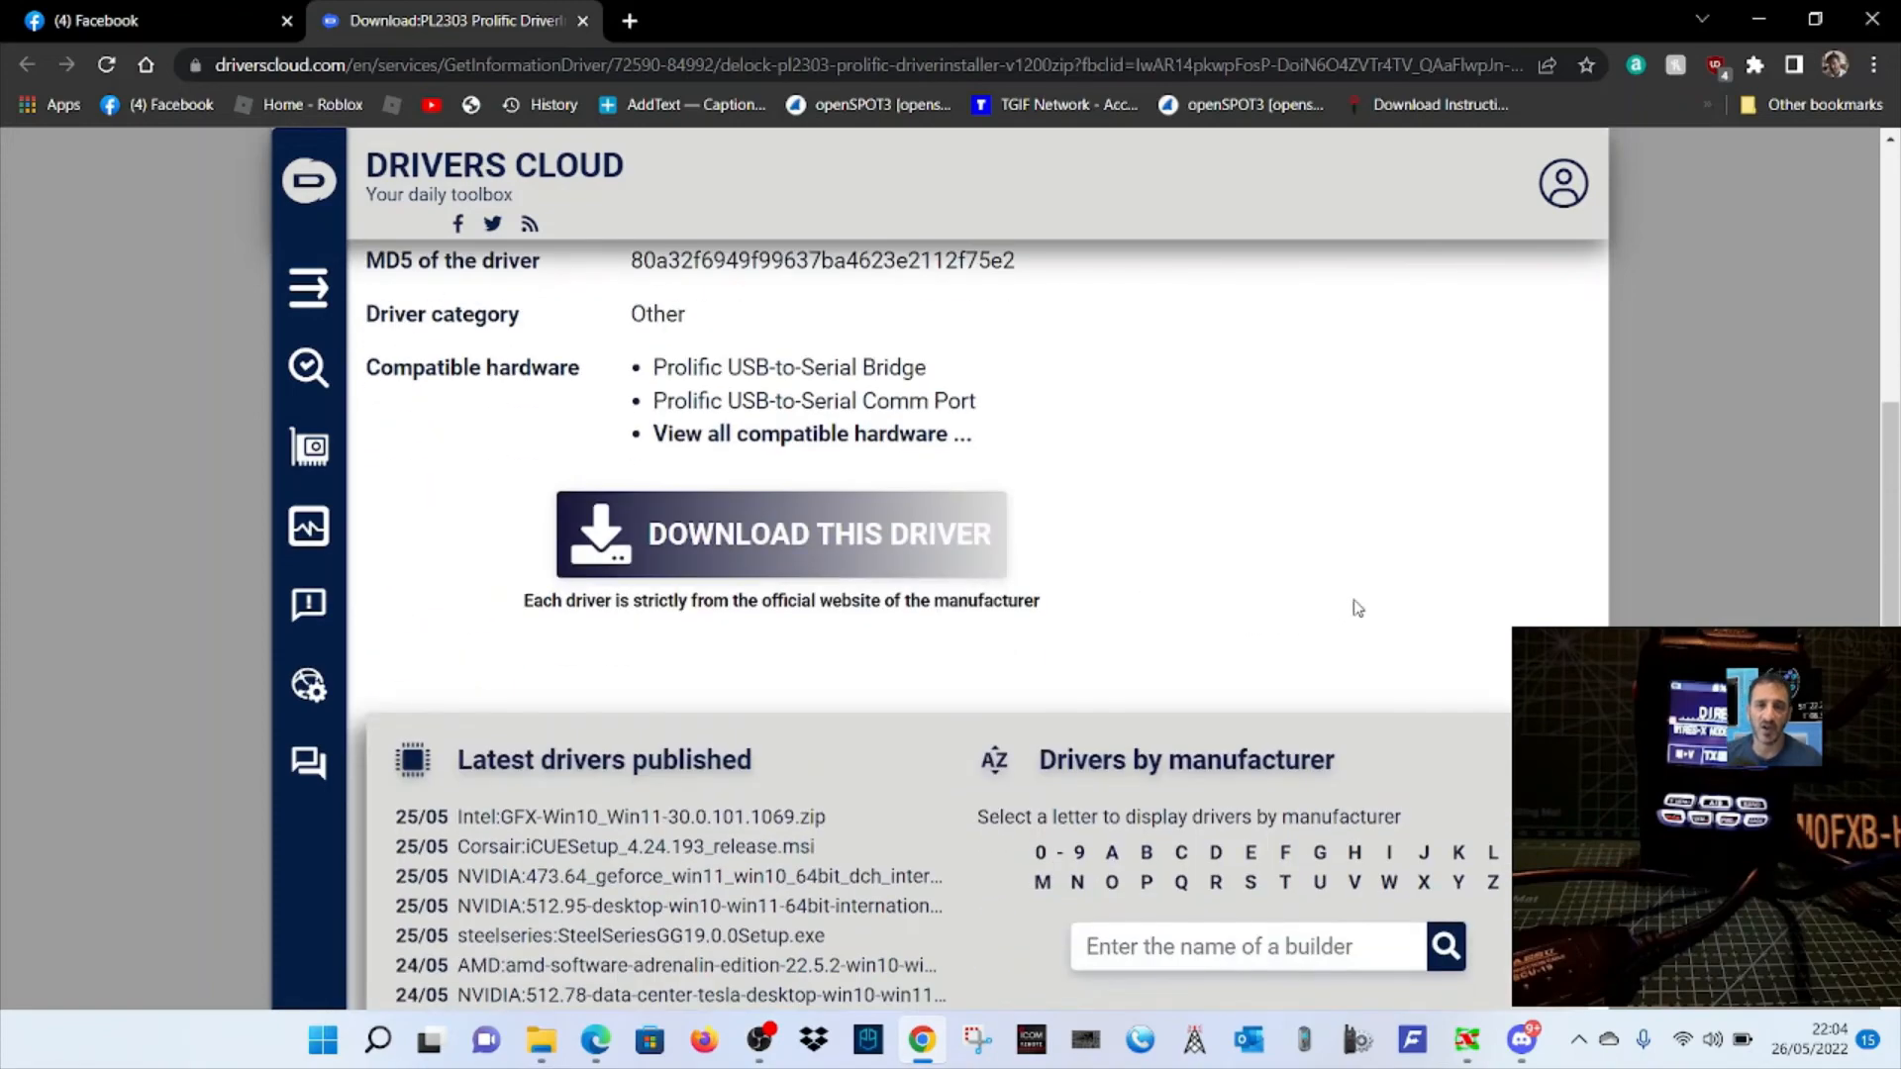
{"action": "left_click", "coordinate": [779, 534]}
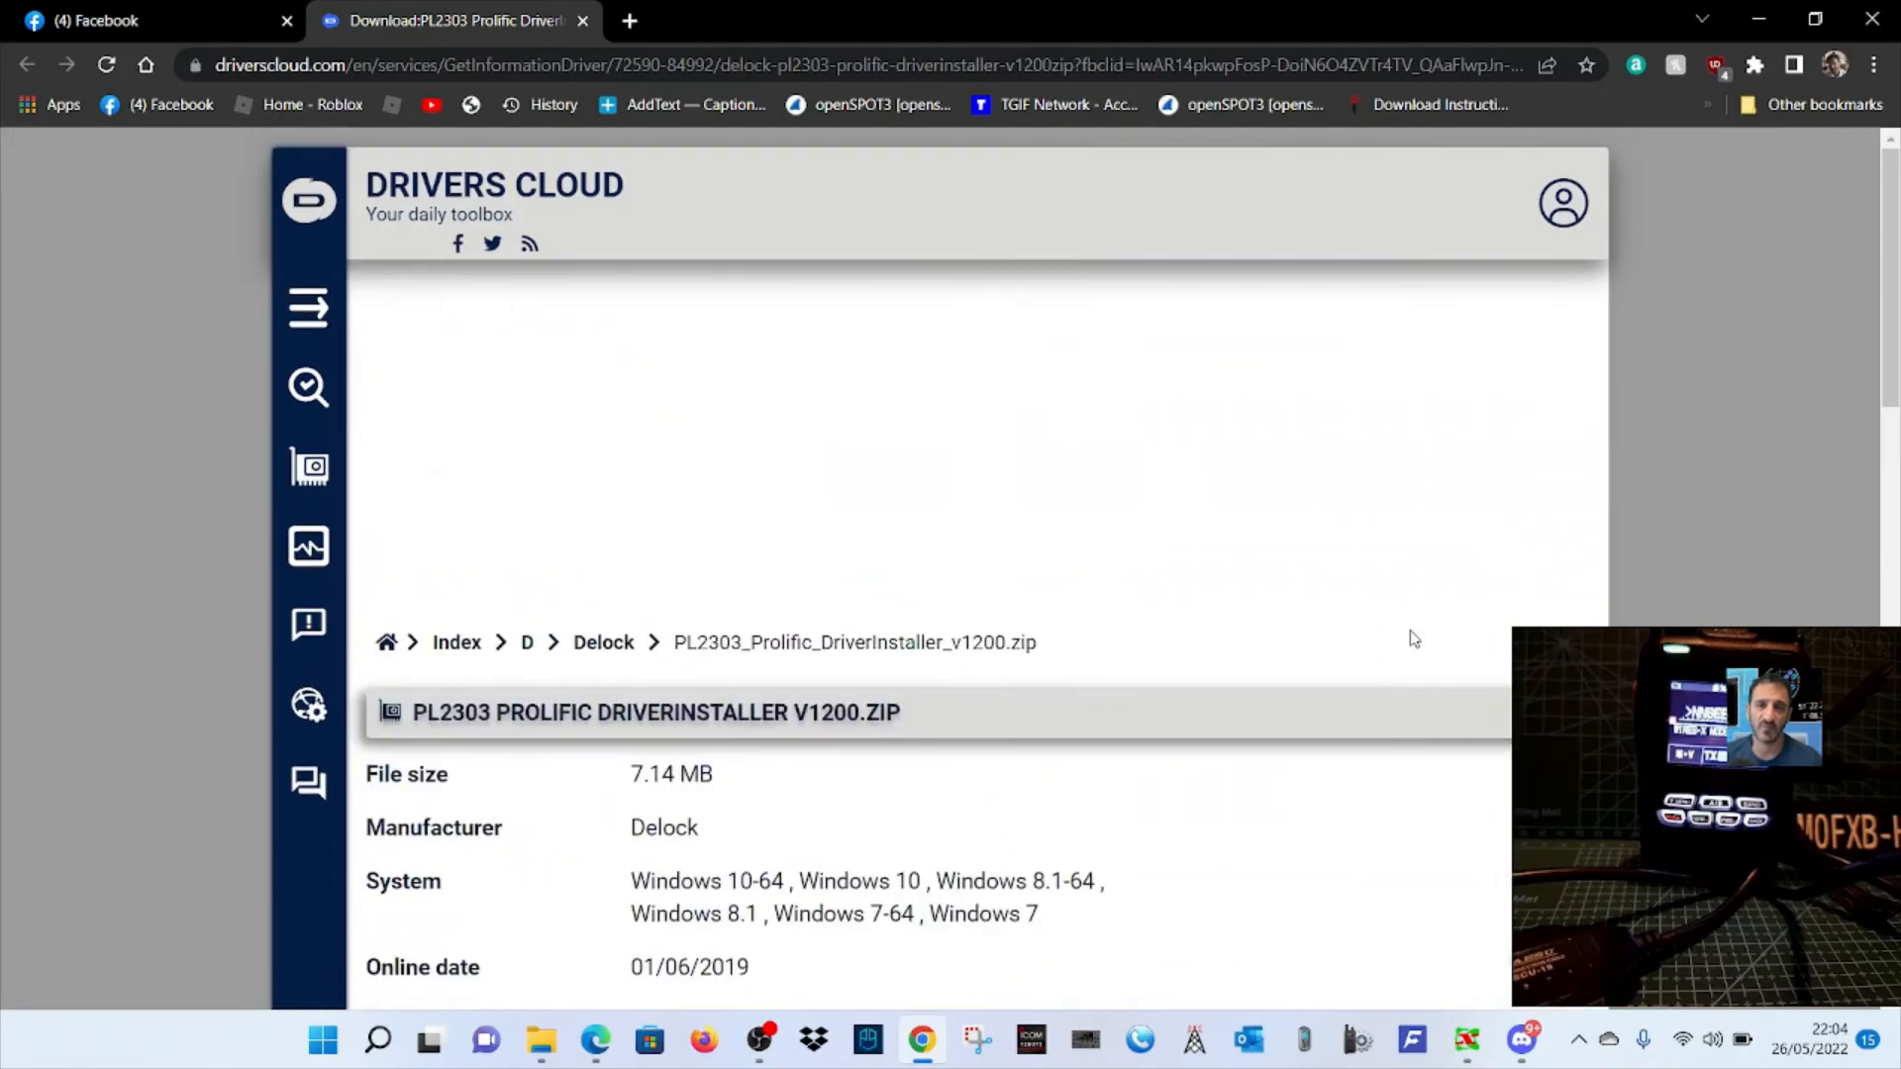
{"action": "scroll", "scroll_direction": "down", "scroll_amount": 3}
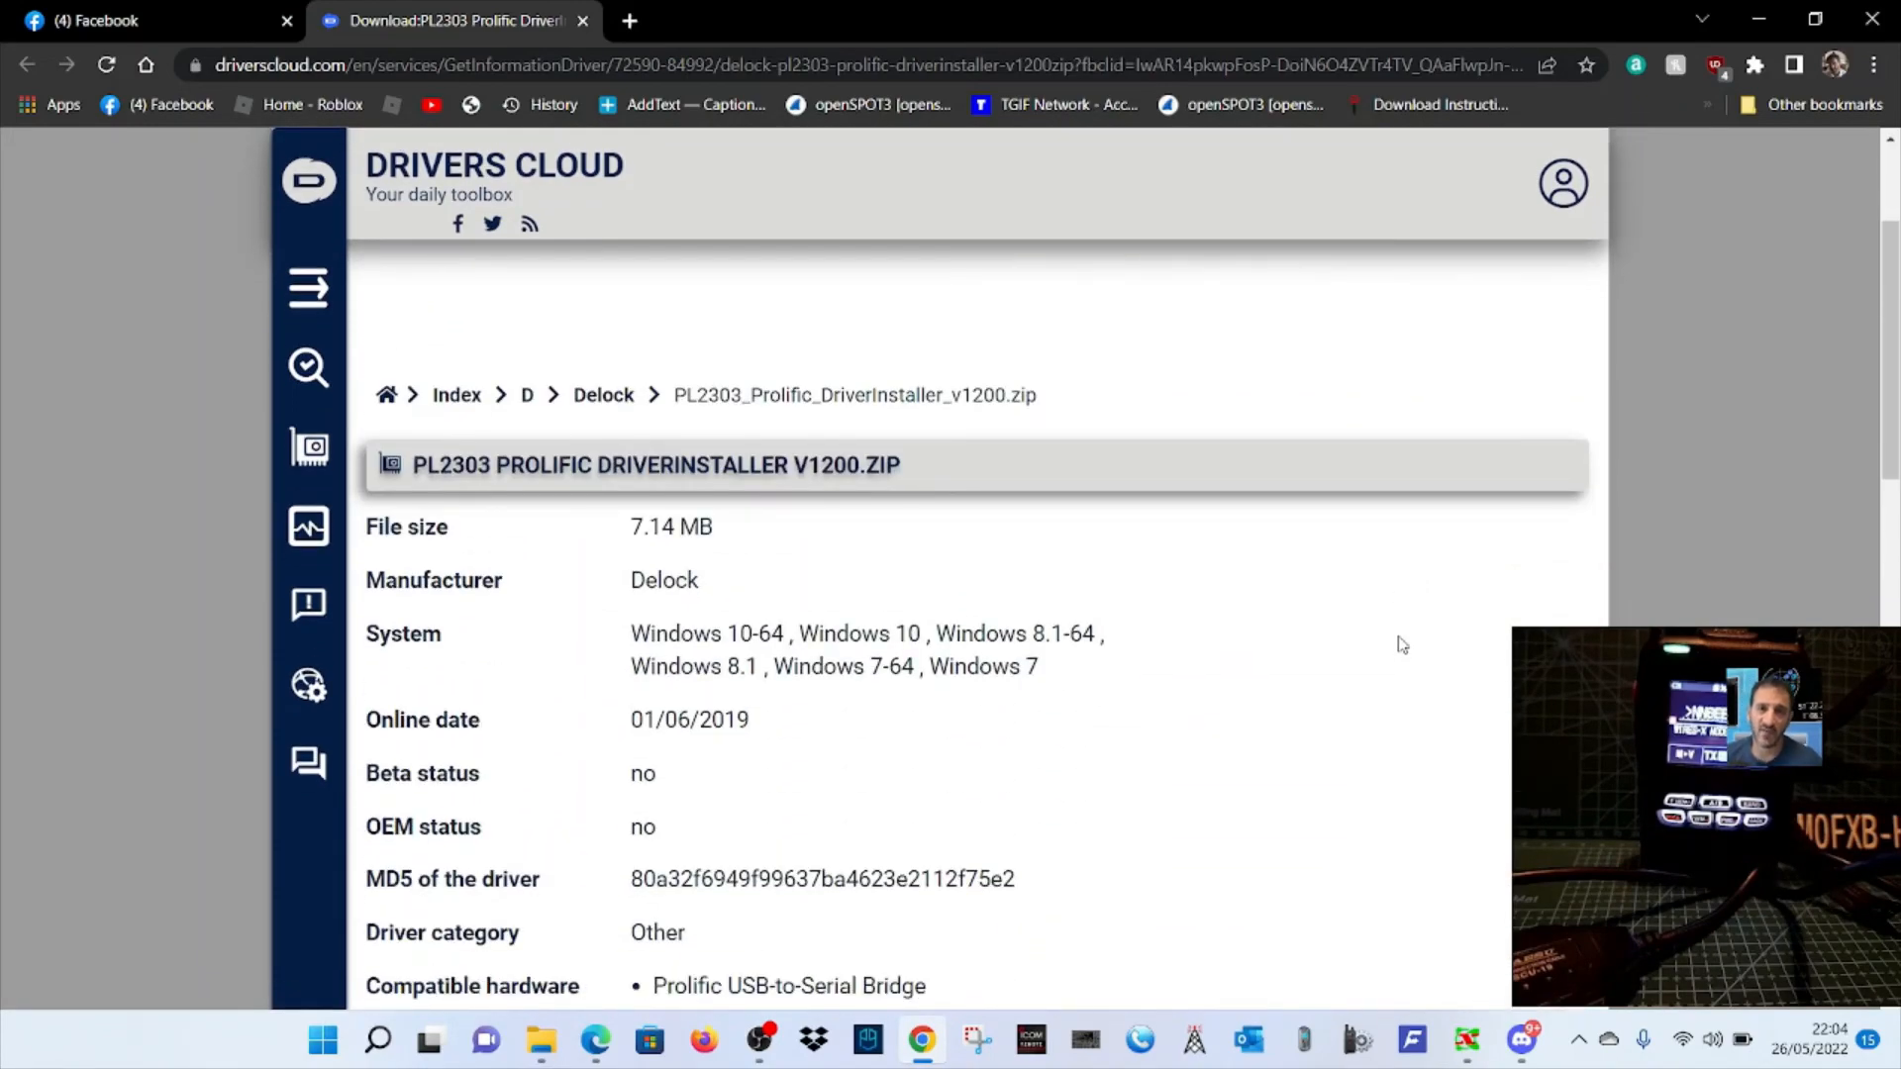